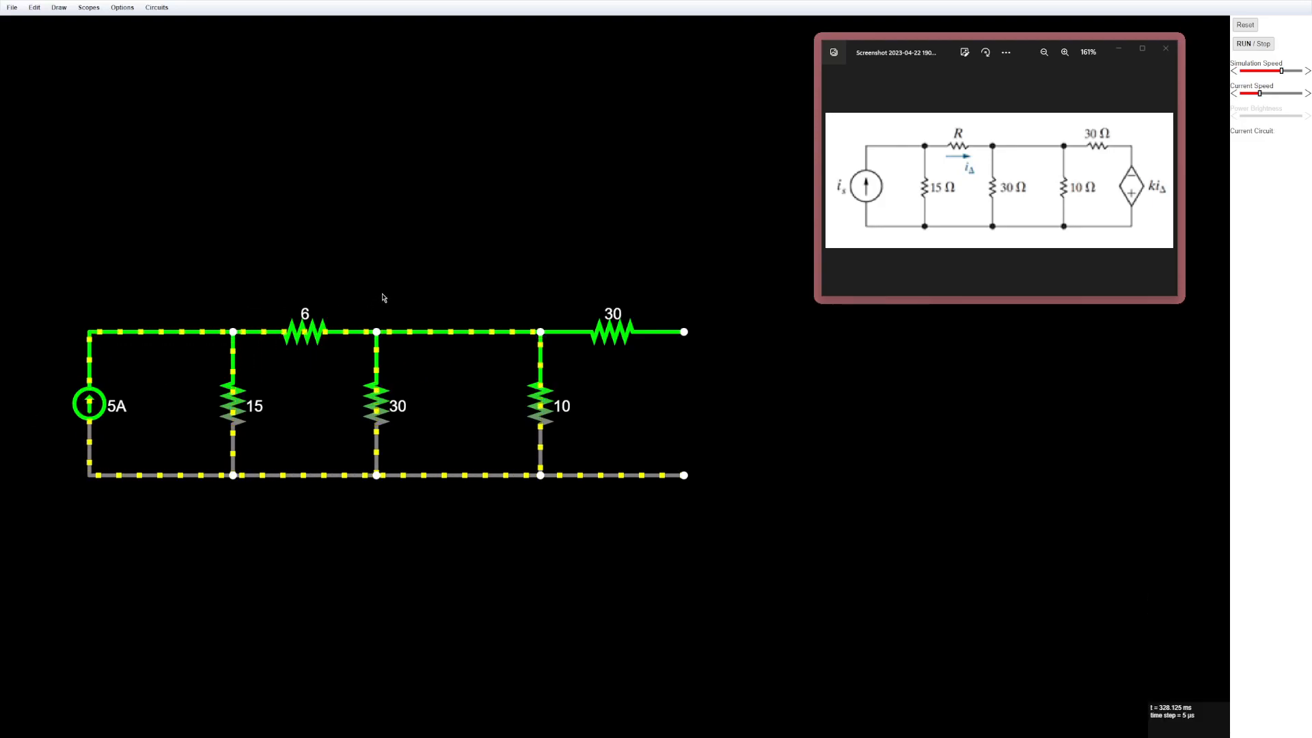
{"action": "mouse_move", "coordinate": [230, 320]}
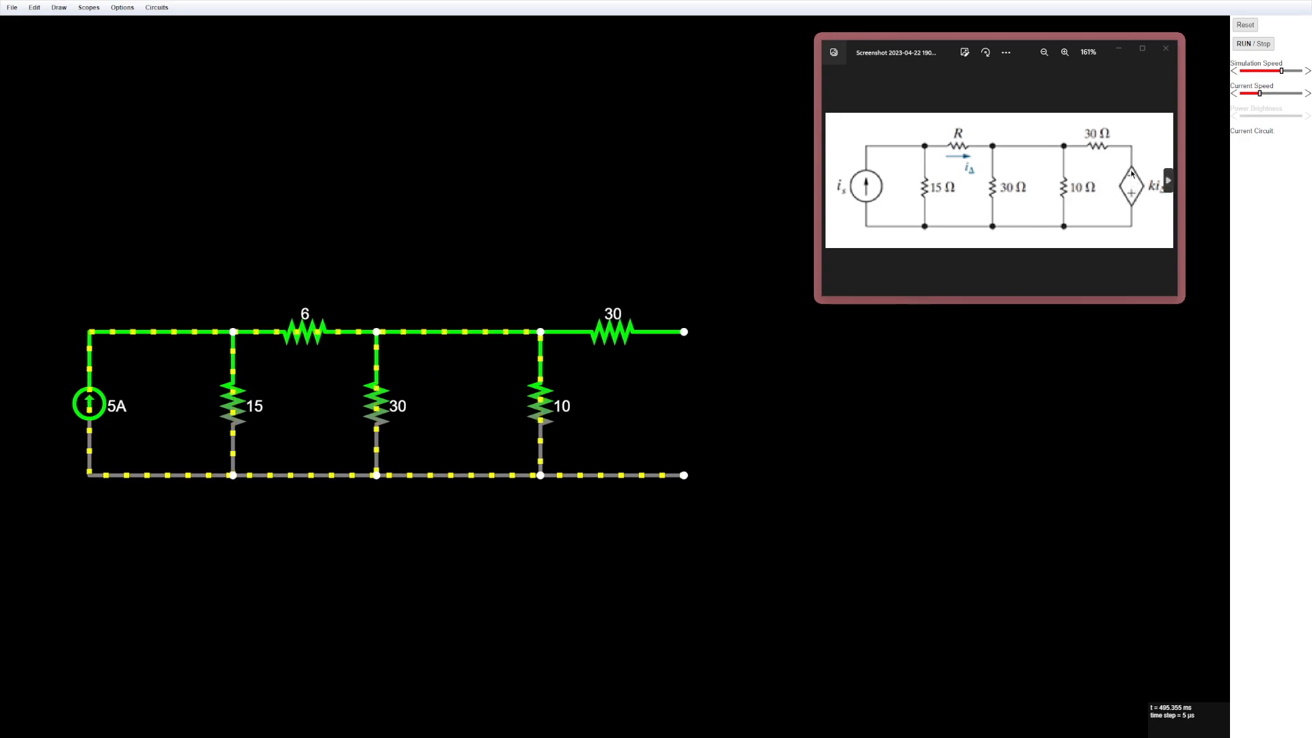
{"action": "mouse_move", "coordinate": [775, 387]}
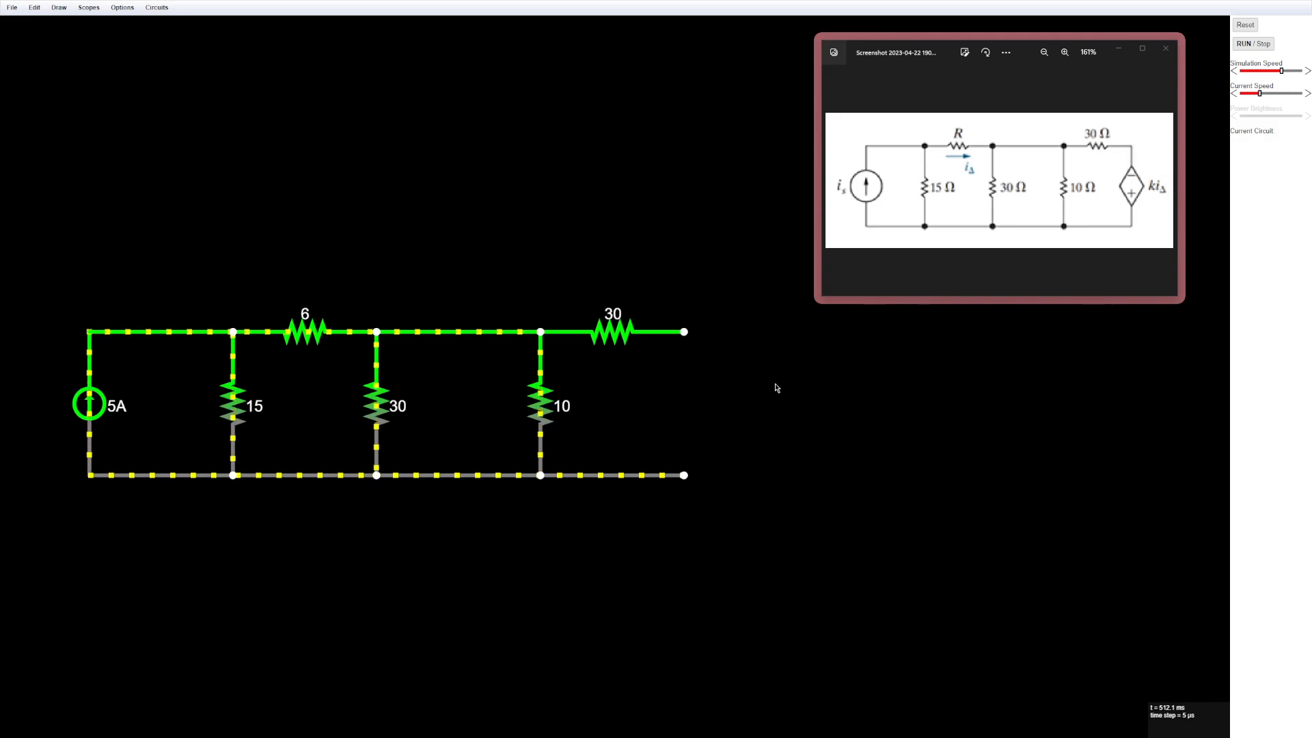
- Add a current-controlled voltage source from Active Building Blocks to the right of the resistor network
{"action": "right_click", "coordinate": [726, 374]}
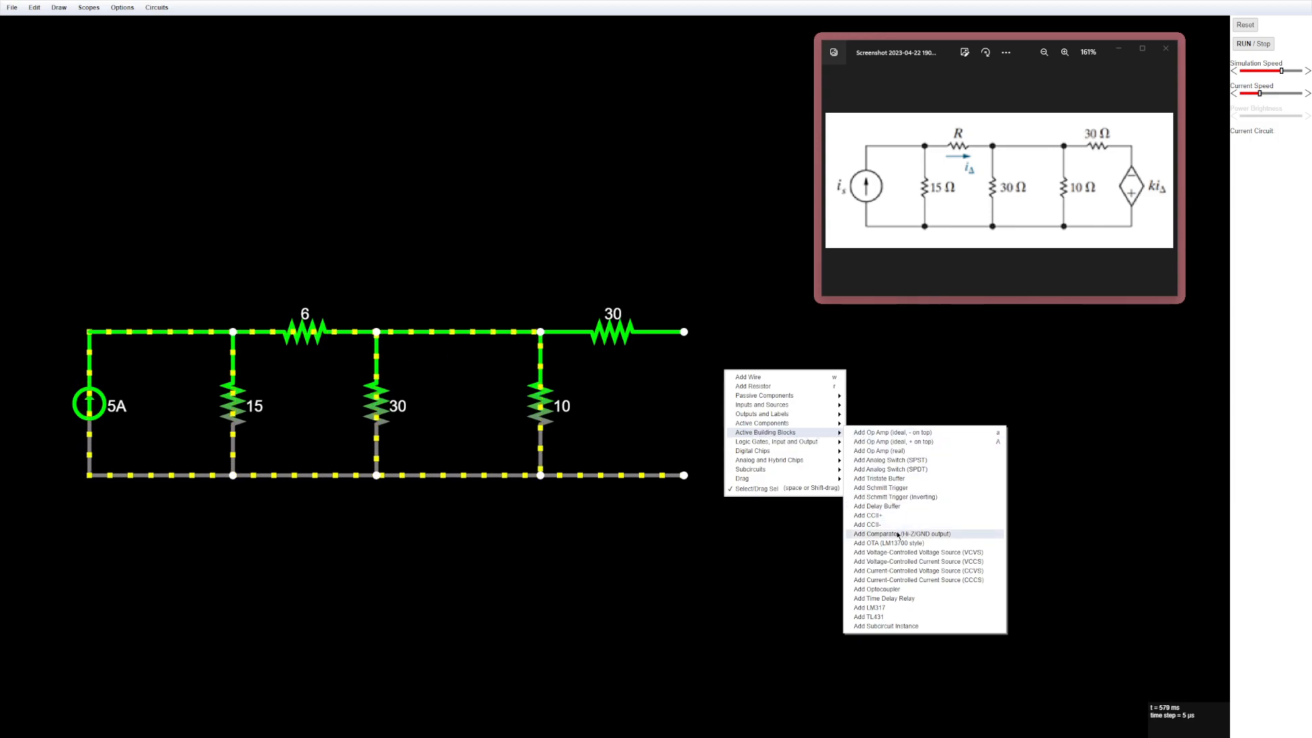
{"action": "mouse_move", "coordinate": [918, 571]}
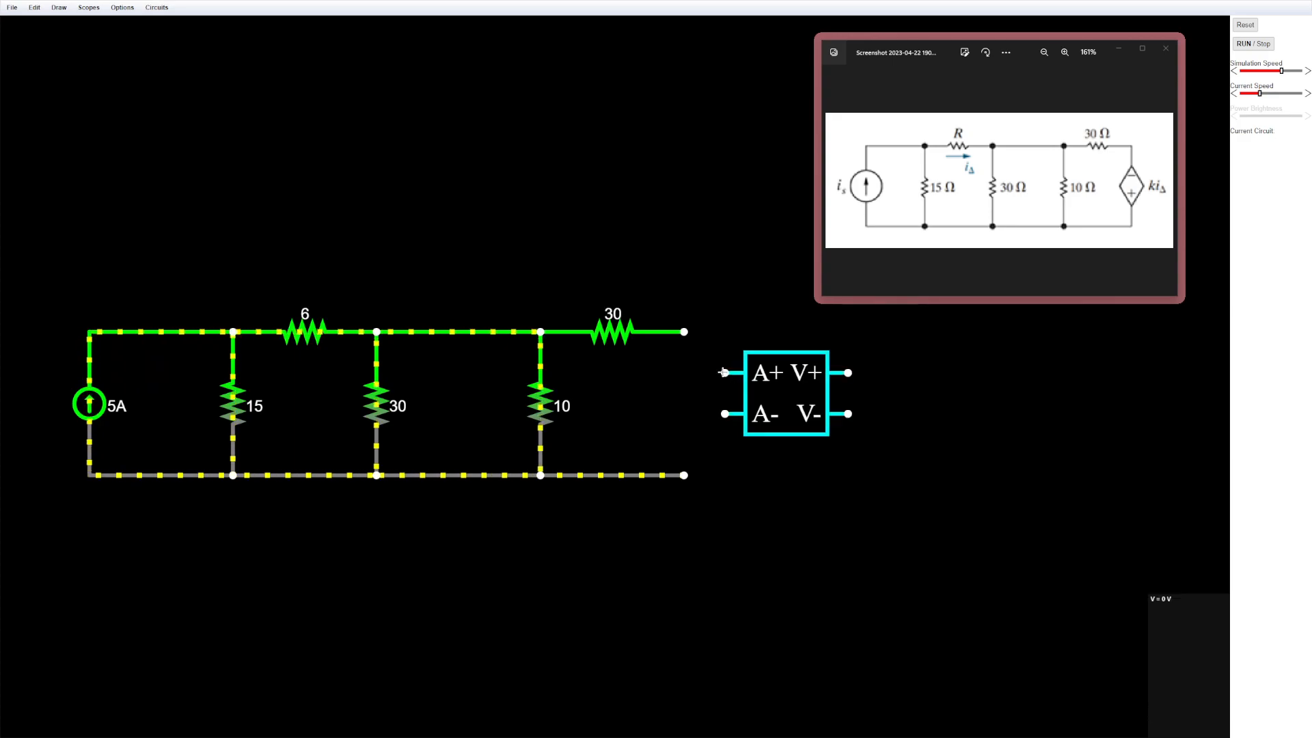
{"action": "left_click", "coordinate": [757, 371]}
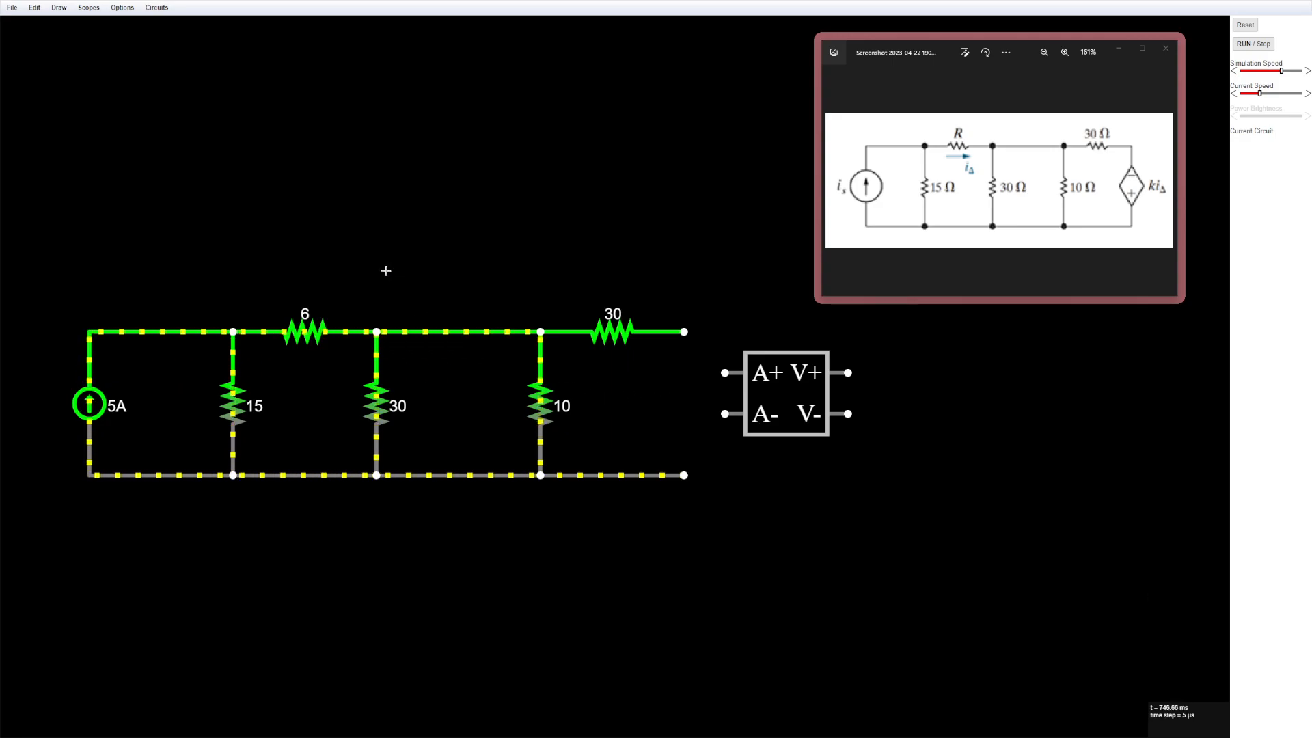
- Insert the CCVS sensing inputs A+ and A− in series after the 6 Ω resistor
{"action": "left_click", "coordinate": [378, 334]}
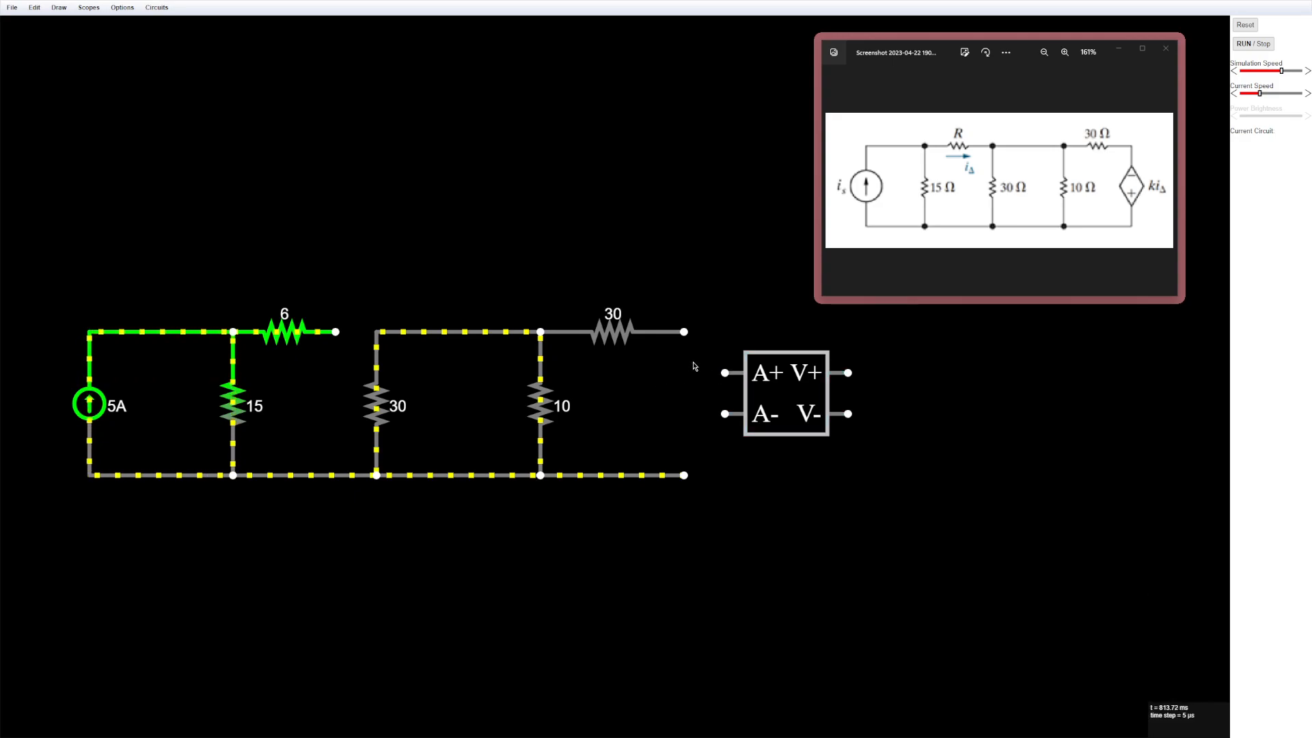
{"action": "left_click", "coordinate": [786, 394]}
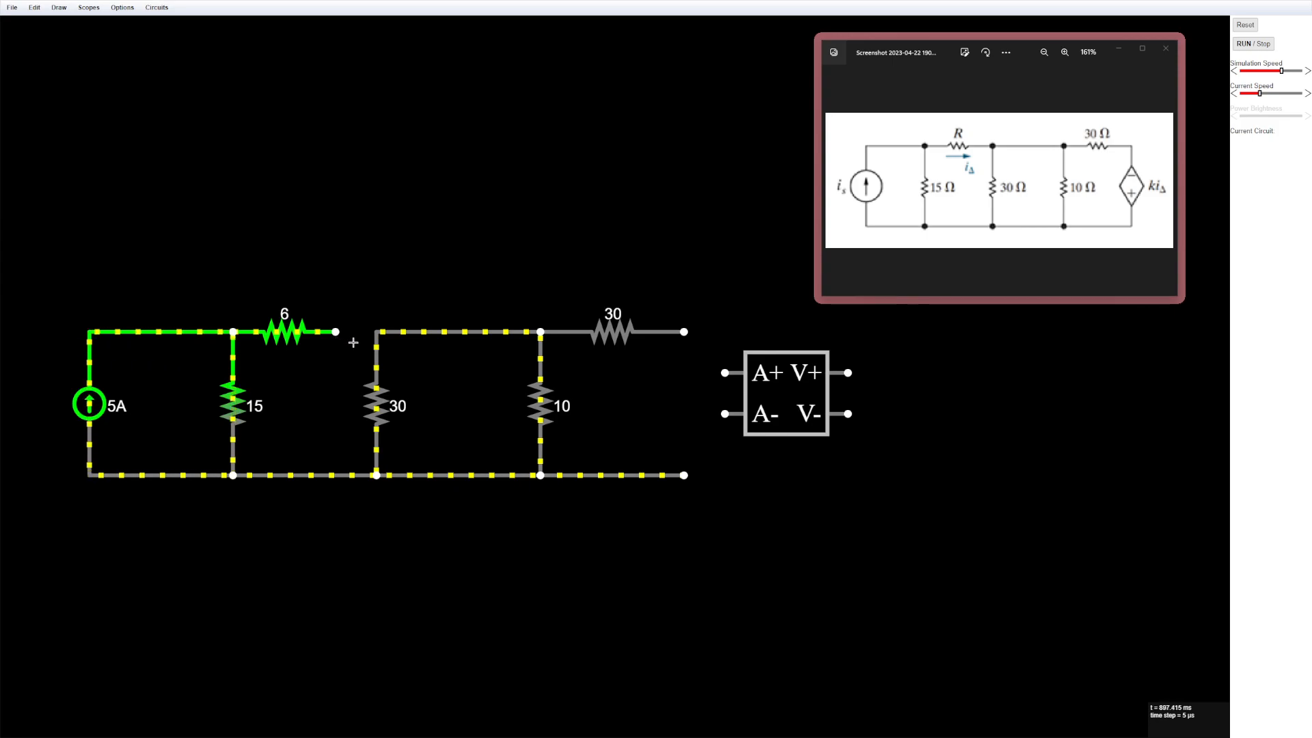
{"action": "left_click", "coordinate": [785, 394]}
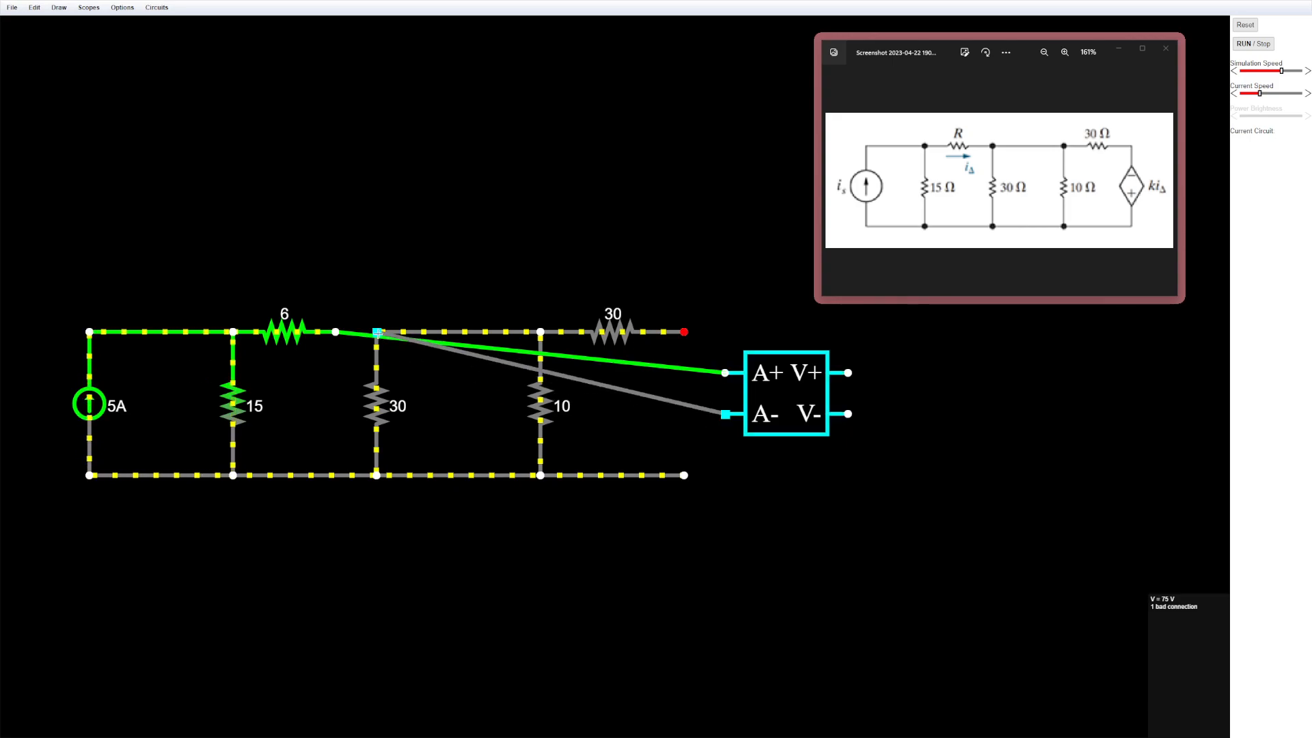
{"action": "left_click", "coordinate": [1253, 43]}
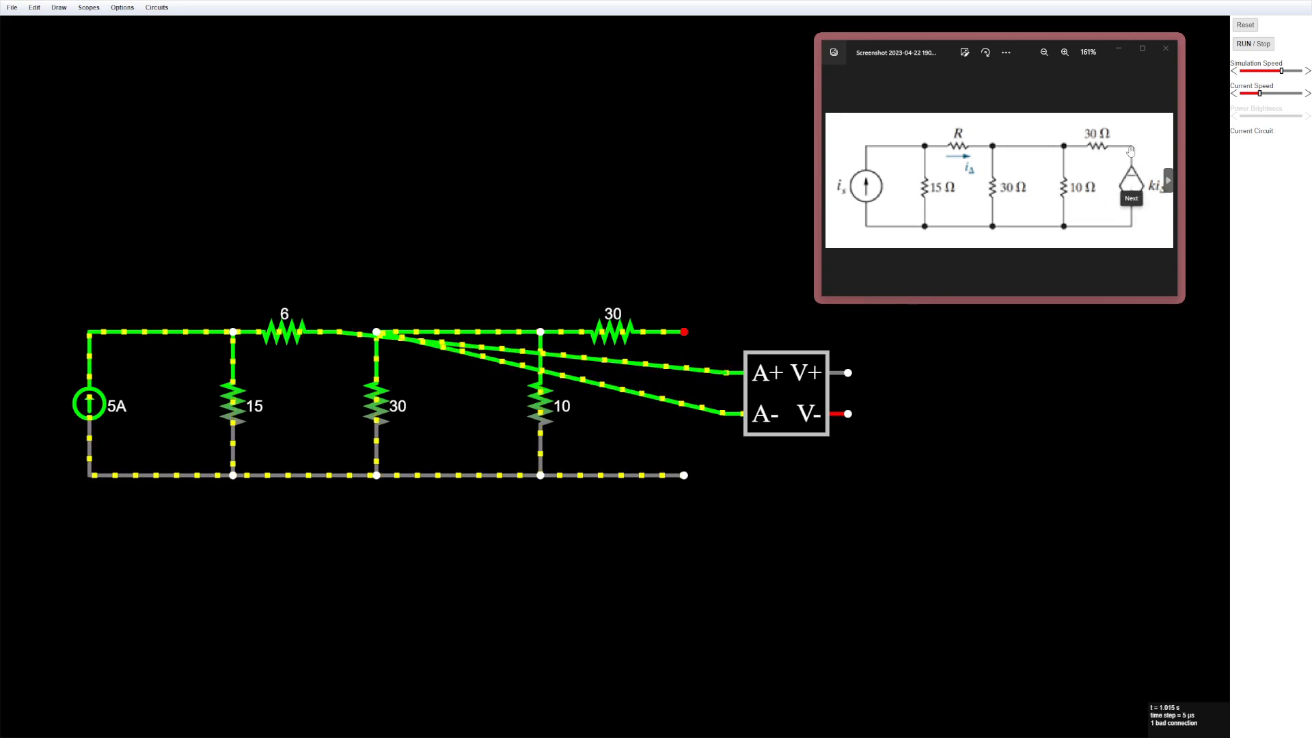
- Wire the CCVS outputs V+ and V− to the bottom rail and the 30 Ω branch
{"action": "left_click", "coordinate": [784, 393]}
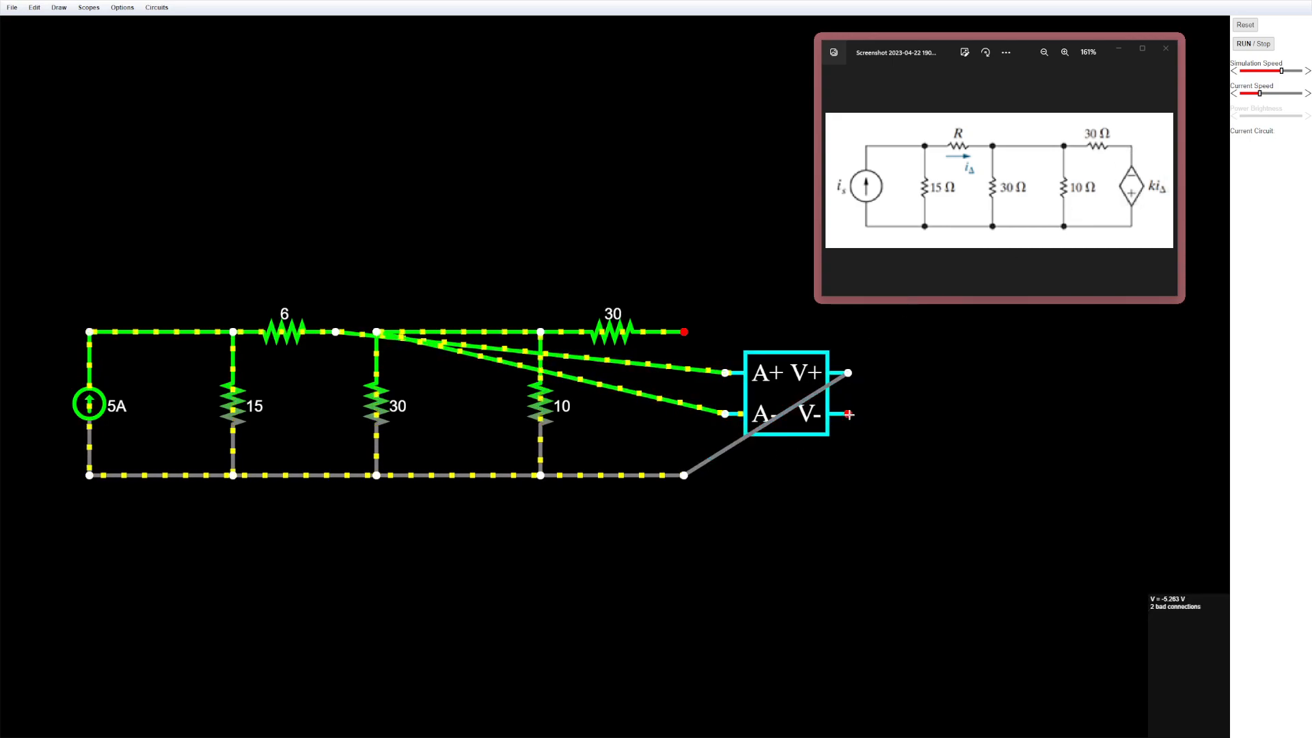
{"action": "left_click", "coordinate": [1251, 43]}
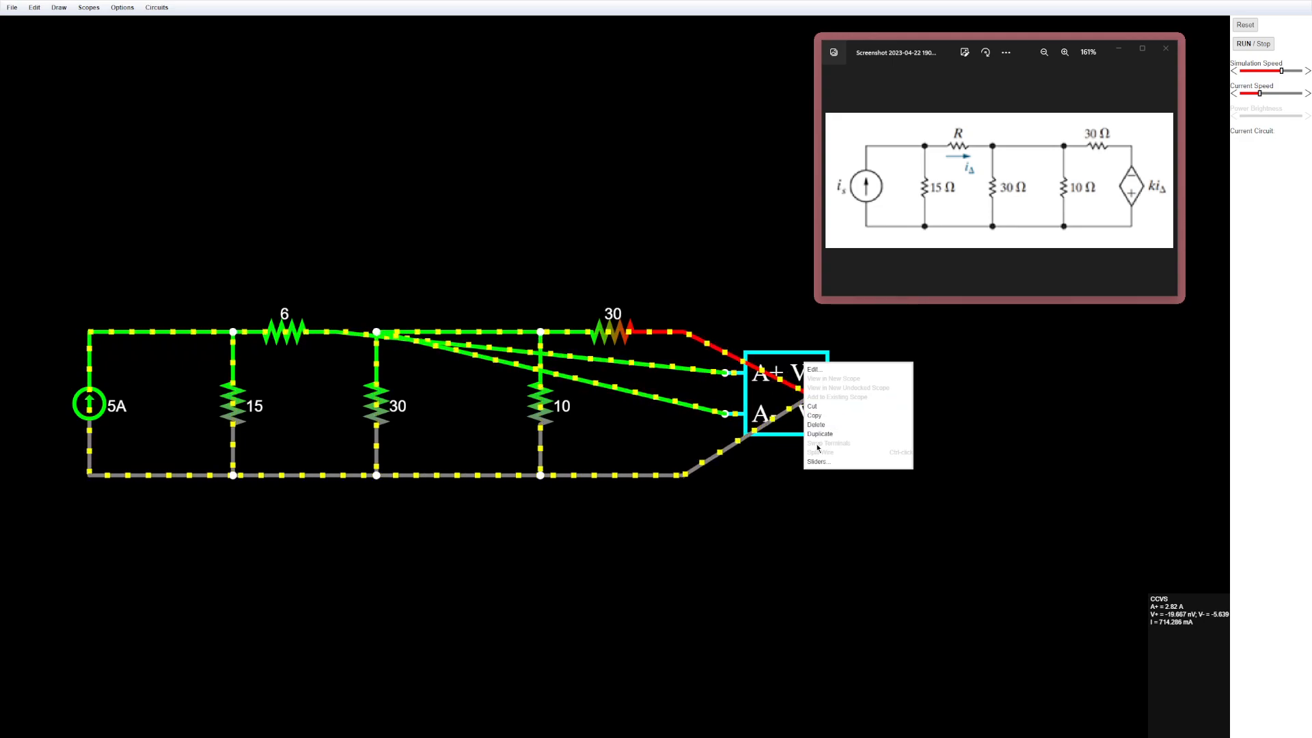
- Set the CCVS output function to 10*a so its voltage is 10 times the sensed current
{"action": "left_click", "coordinate": [810, 369]}
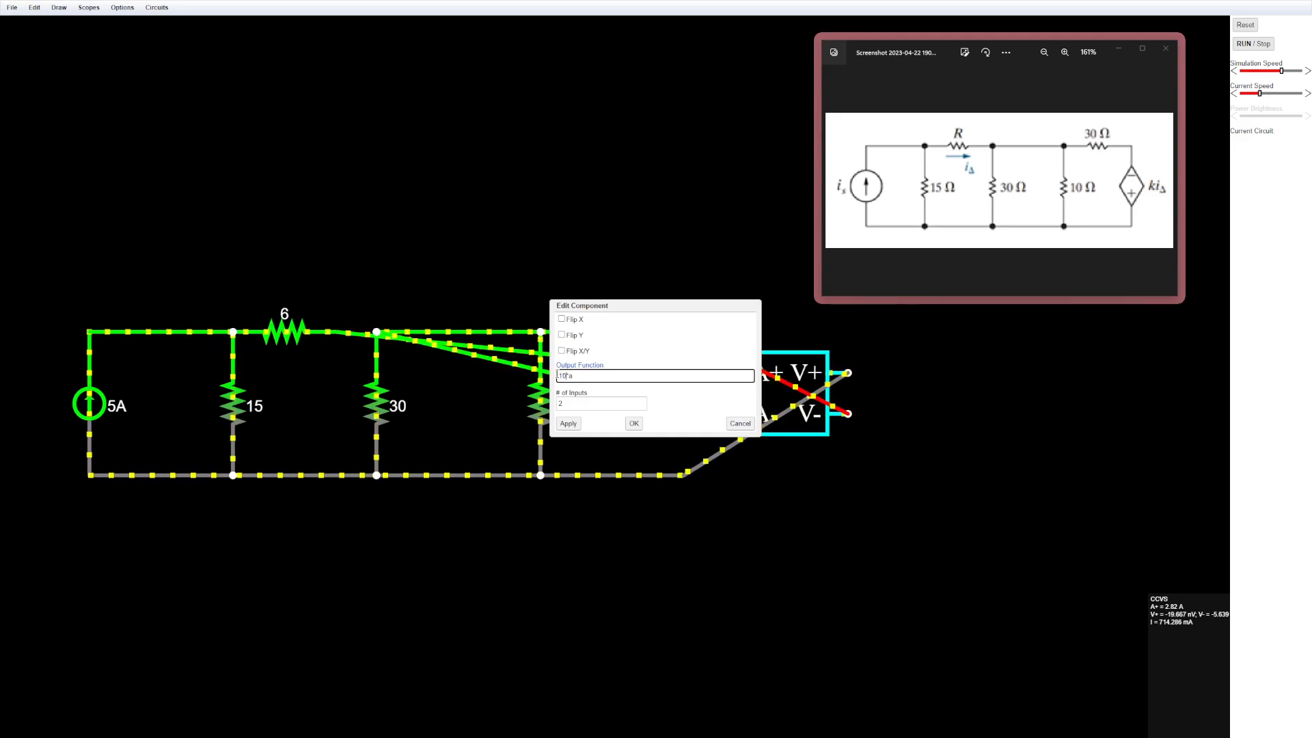
{"action": "left_click", "coordinate": [633, 422]}
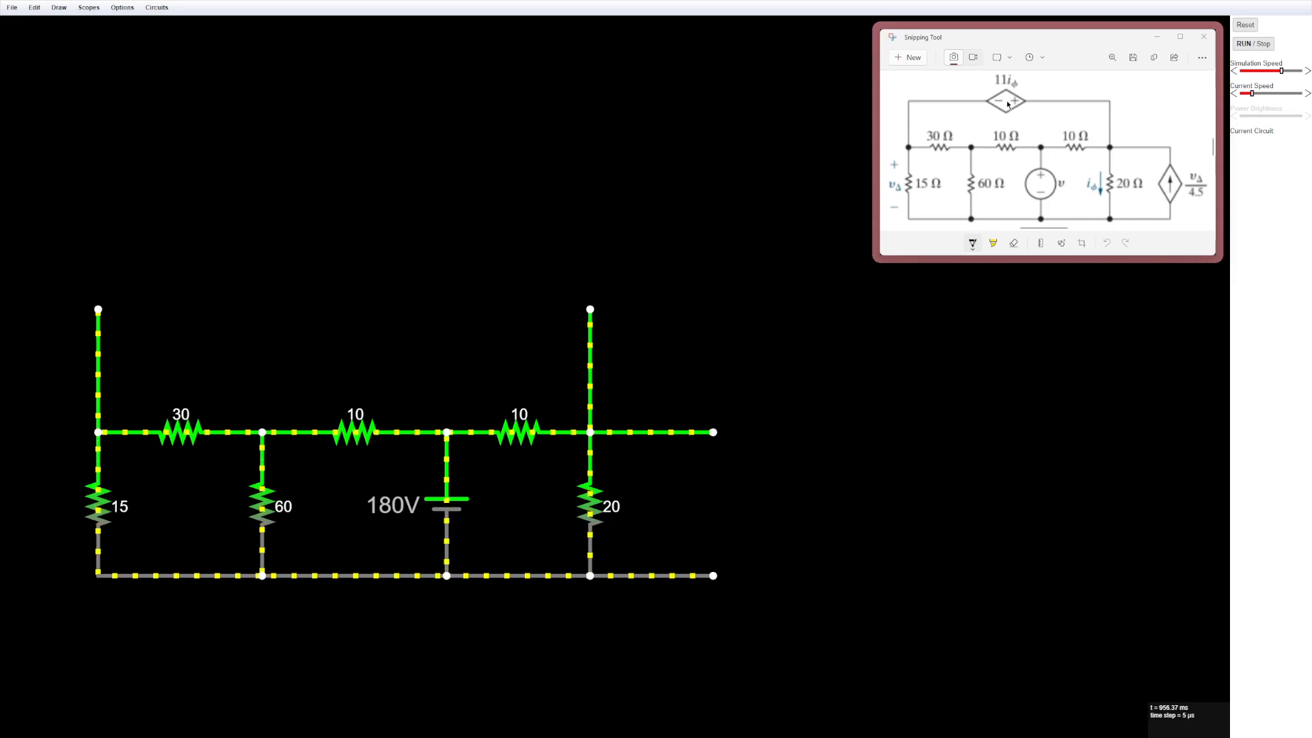
{"action": "mouse_move", "coordinate": [294, 397]}
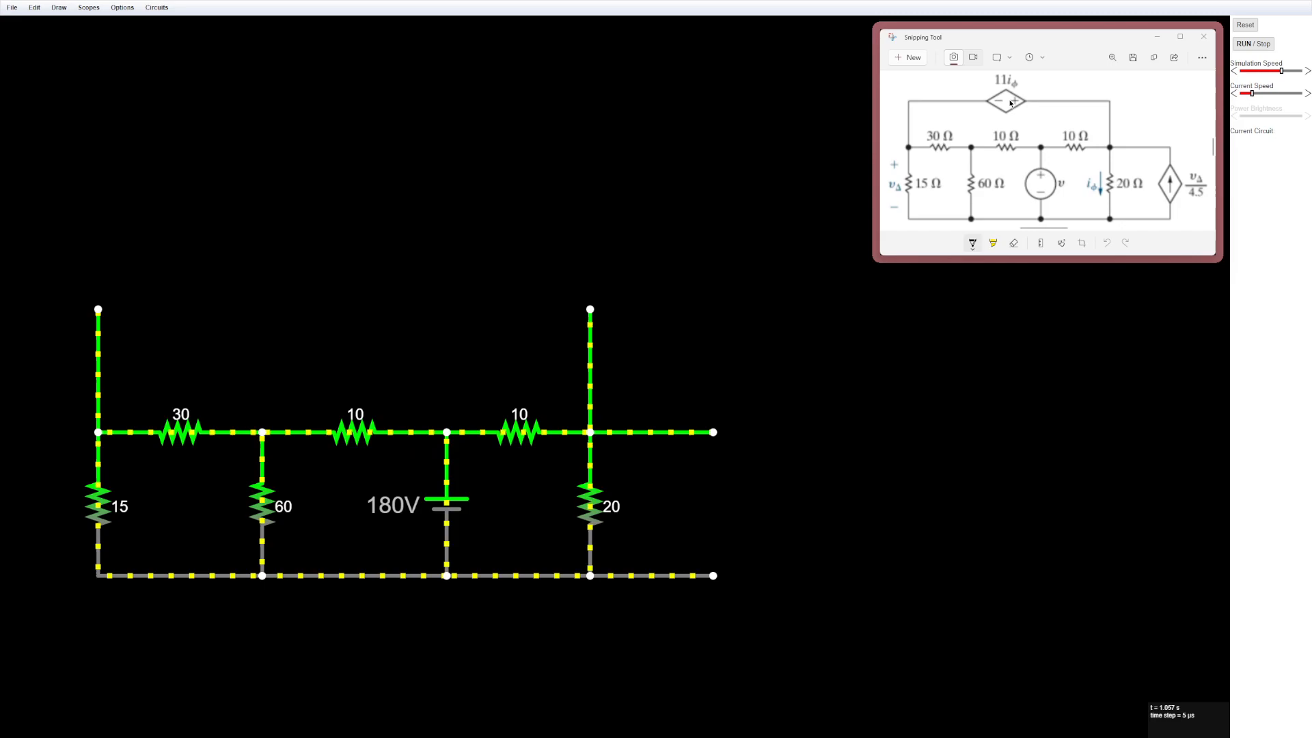
- Bring up the add-component options to place a CCVS above the 180 V circuit
{"action": "right_click", "coordinate": [310, 222]}
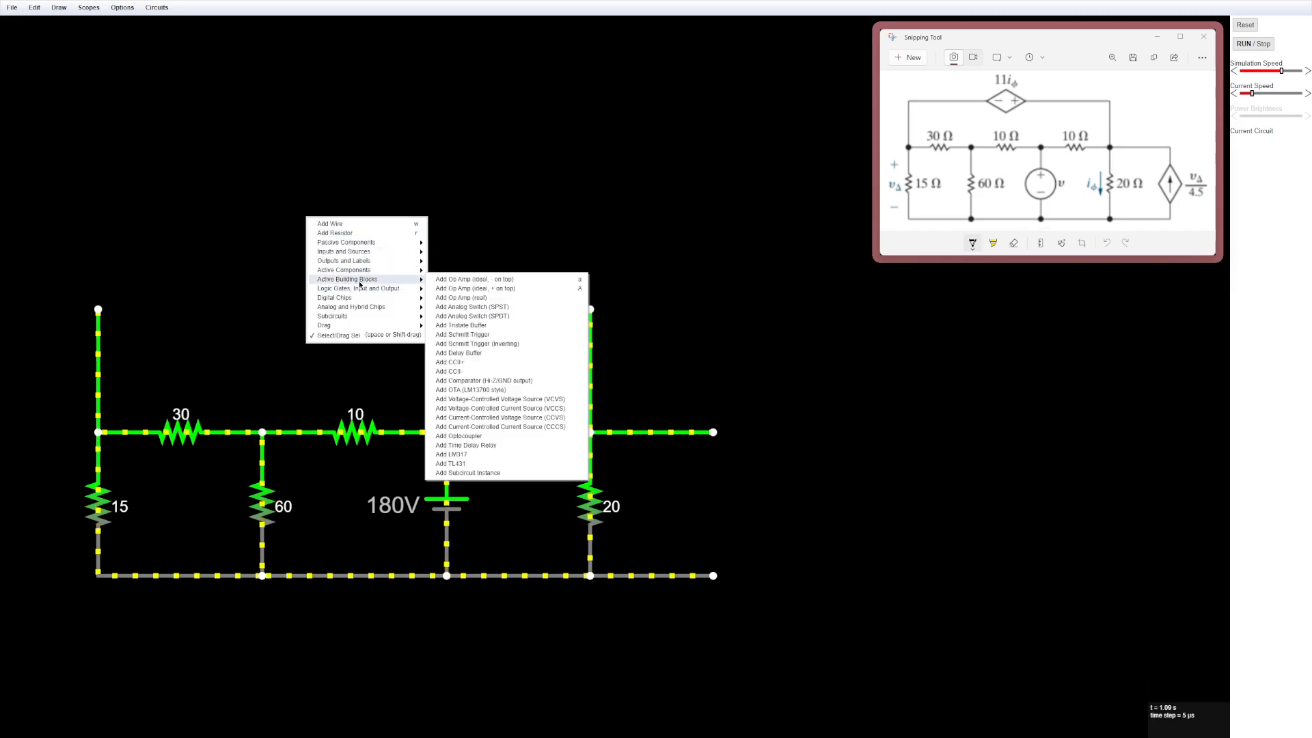
{"action": "mouse_move", "coordinate": [500, 394]}
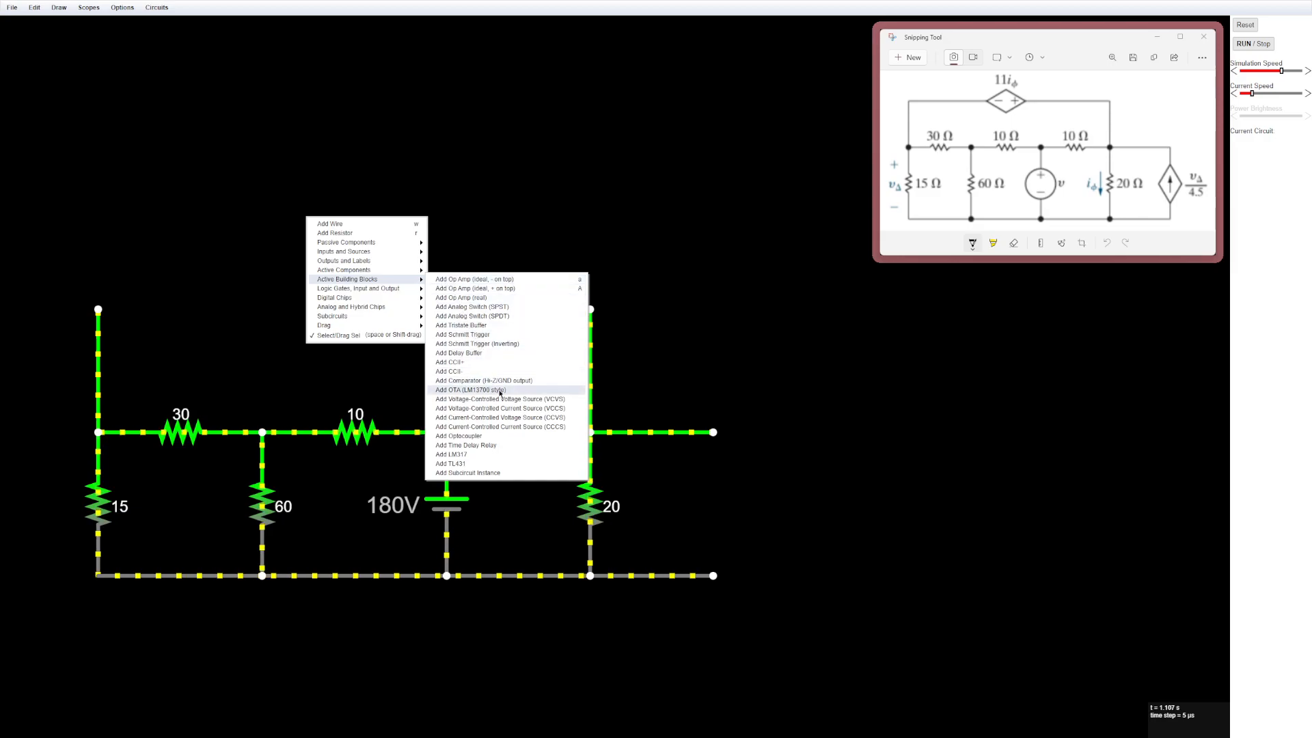
{"action": "mouse_move", "coordinate": [501, 409]}
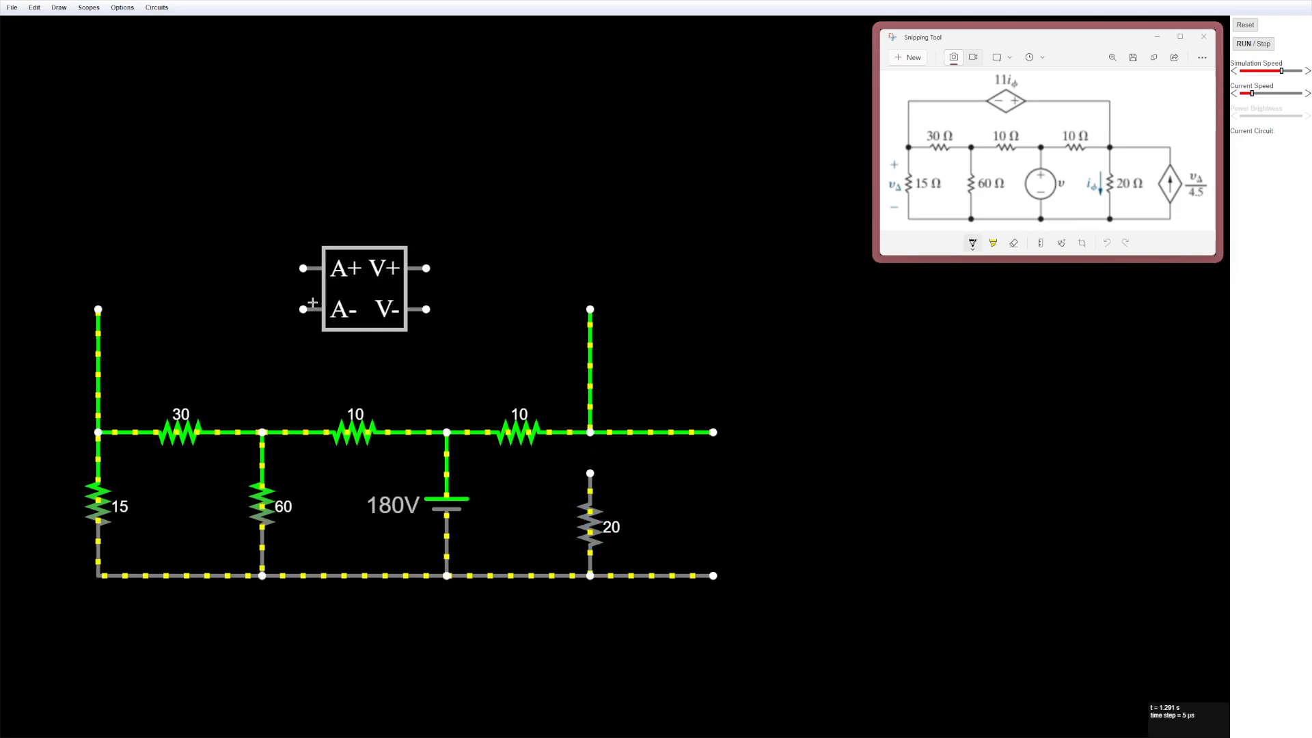
- Wire the CCVS to sense the 20 Ω resistor's current and bridge its output across the two upper stubs
{"action": "left_click", "coordinate": [364, 289]}
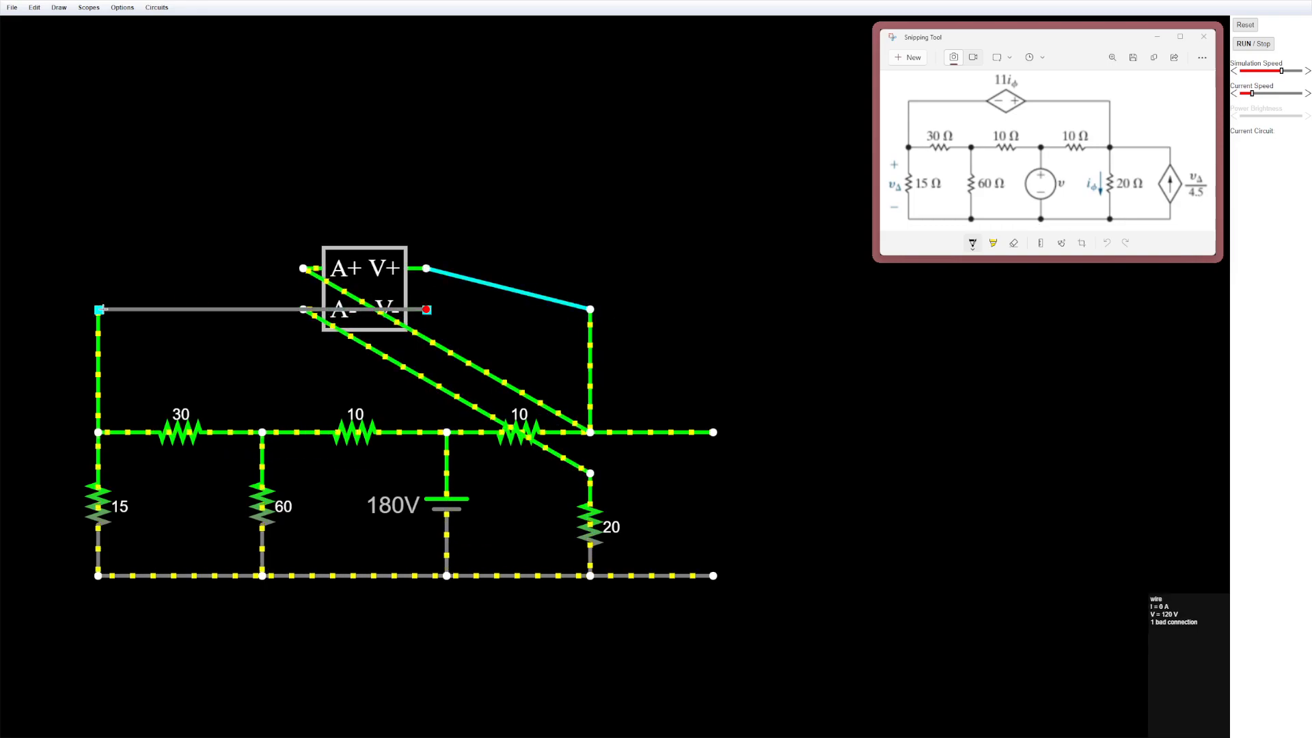
{"action": "left_click", "coordinate": [1252, 43]}
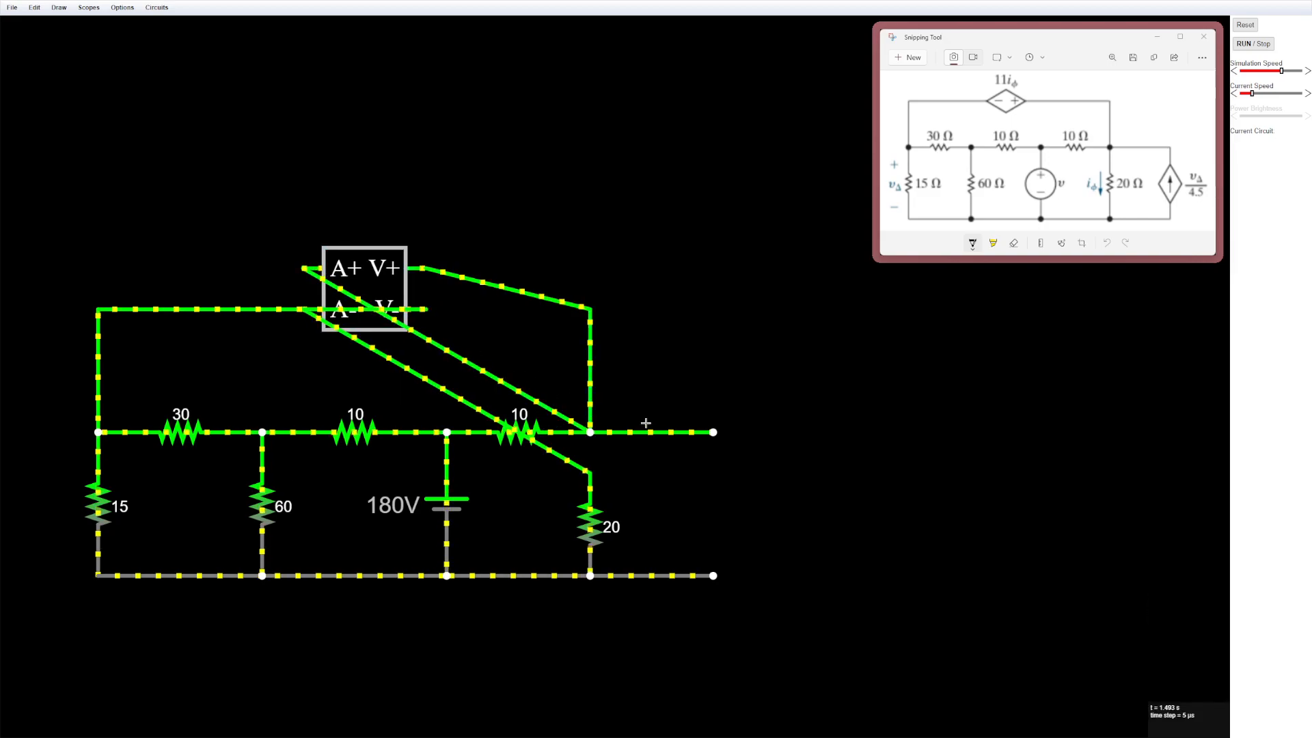
{"action": "left_click", "coordinate": [364, 289]}
{"action": "type", "text": "11*a"}
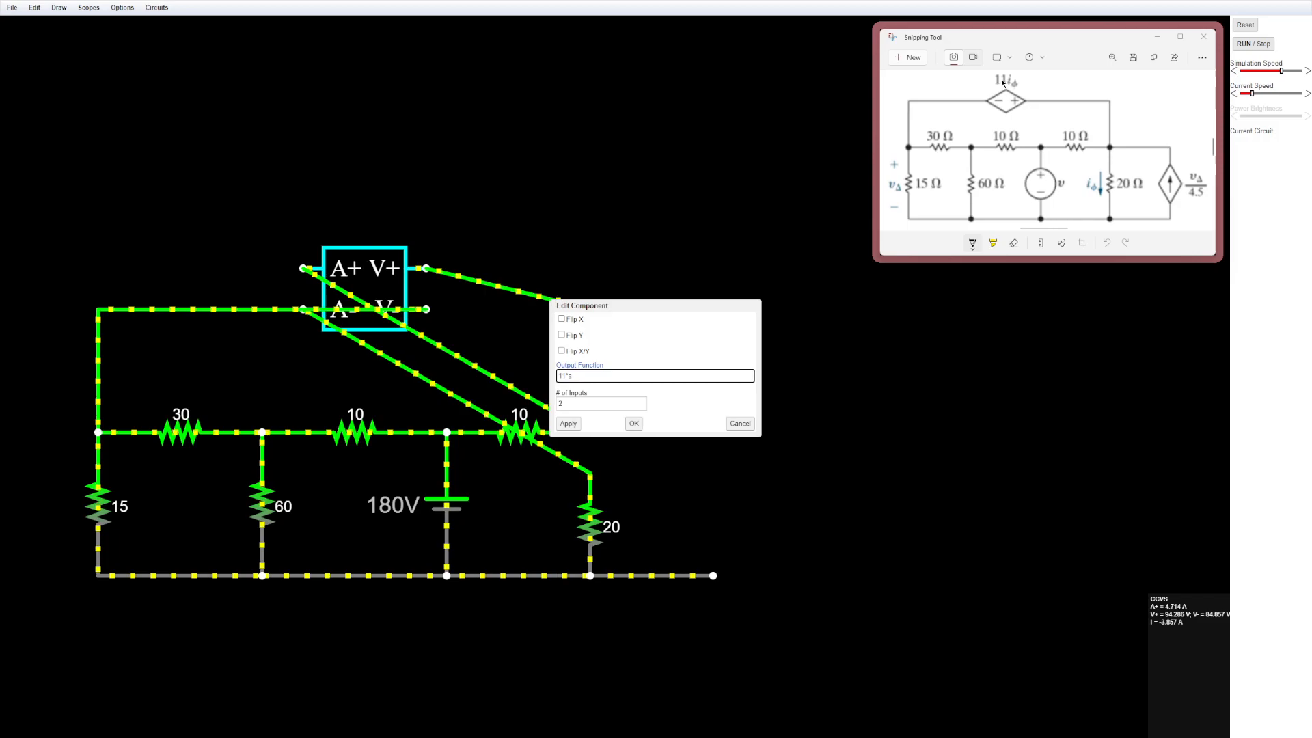
- Set the CCVS output function to 11*a, 11 times the sensed current
{"action": "left_click", "coordinate": [633, 423]}
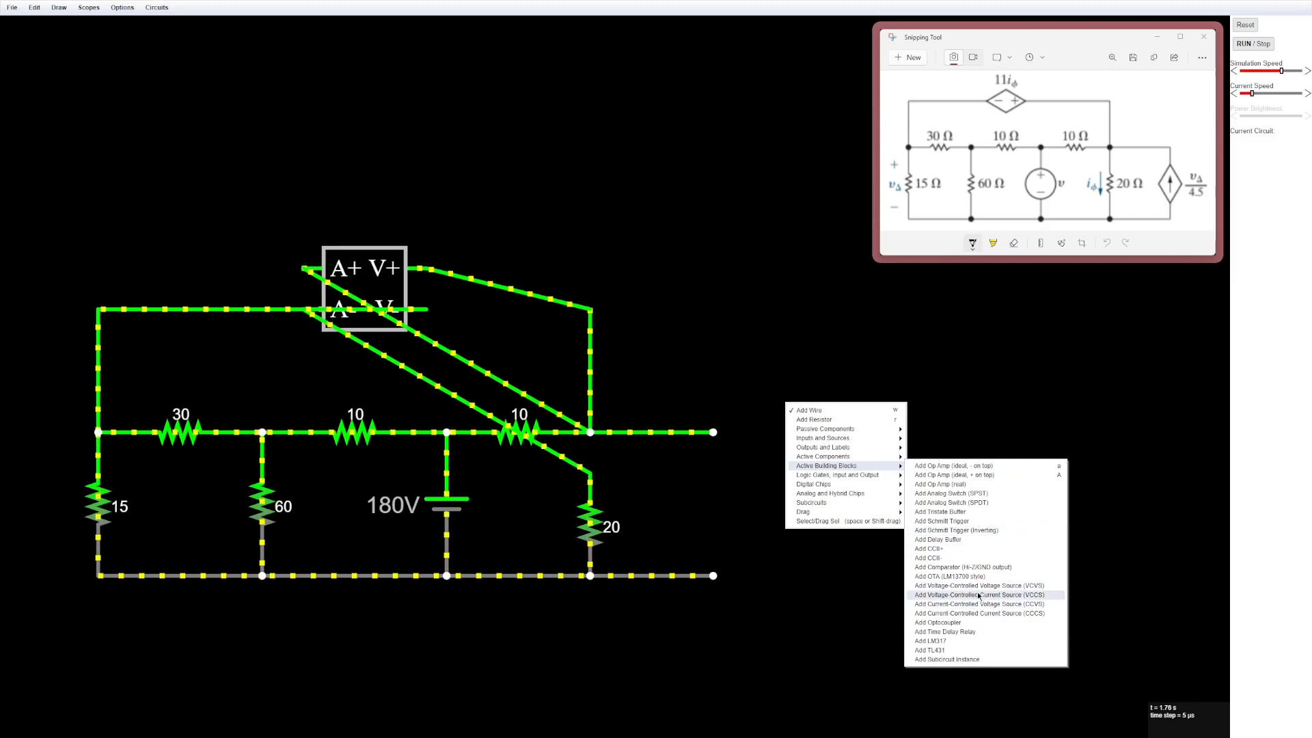
- Add a voltage-controlled current source and place it right of the 180 V circuit
{"action": "left_click", "coordinate": [781, 528]}
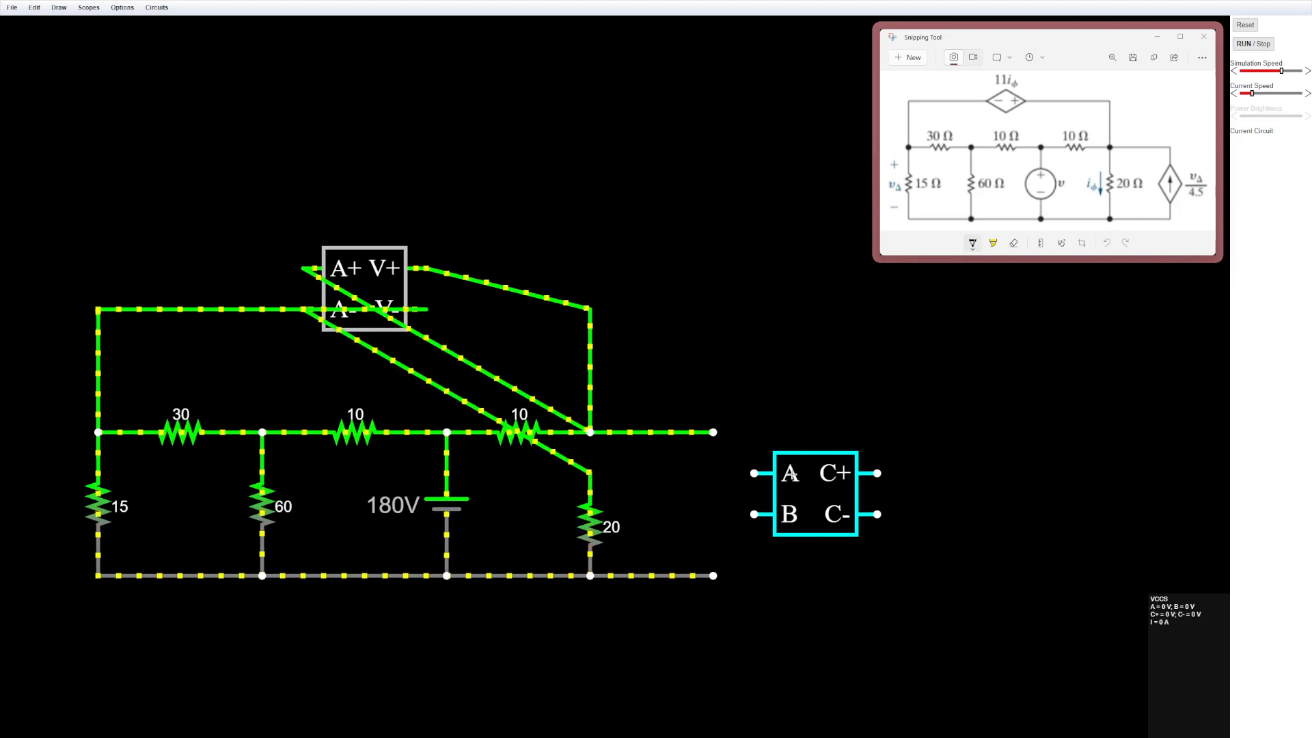
{"action": "left_click", "coordinate": [1252, 44]}
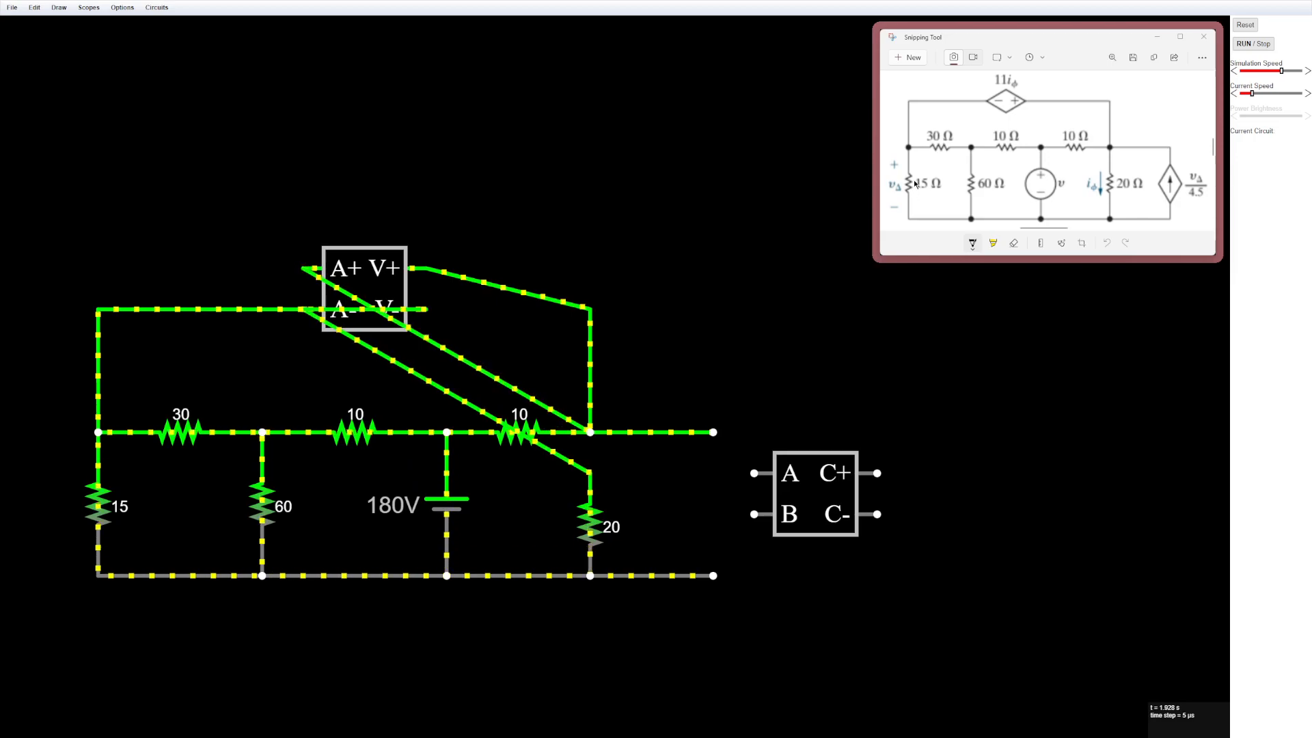
- Wire VCCS inputs A and B across the 15 Ω resistor
{"action": "left_click", "coordinate": [812, 492]}
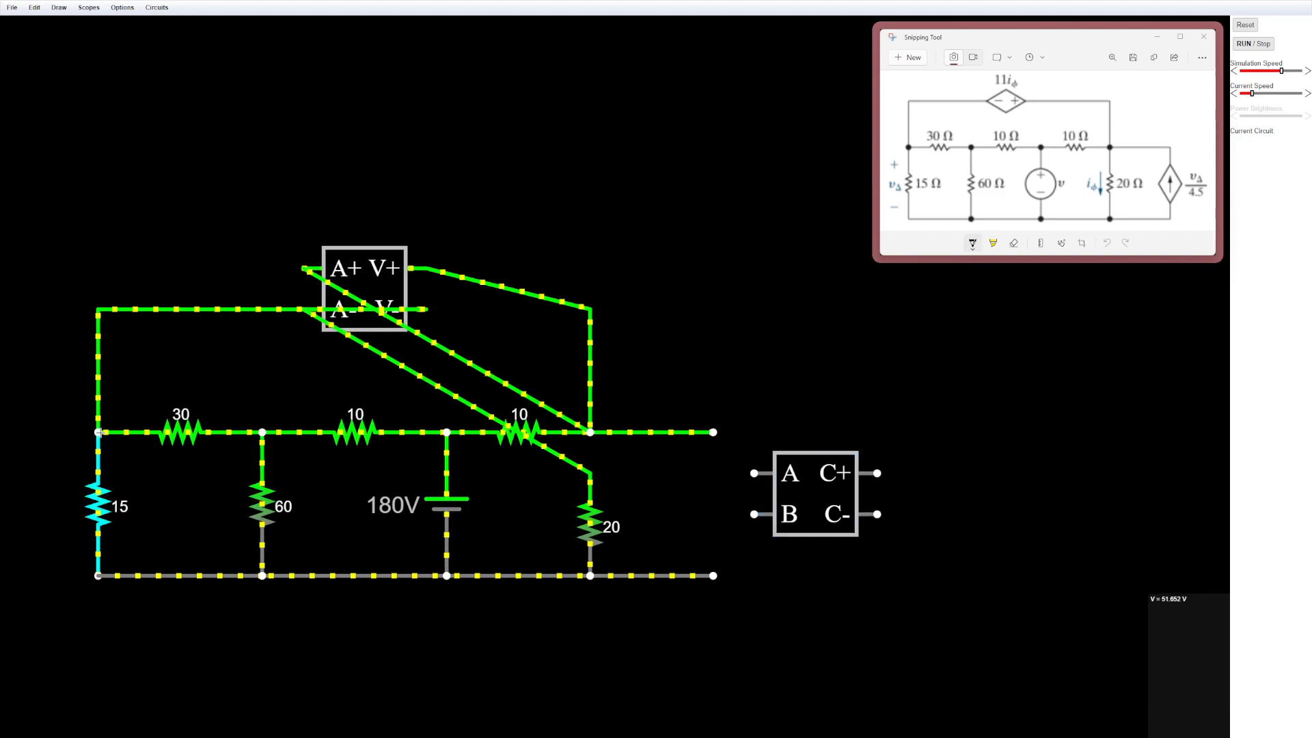
{"action": "left_click", "coordinate": [813, 491]}
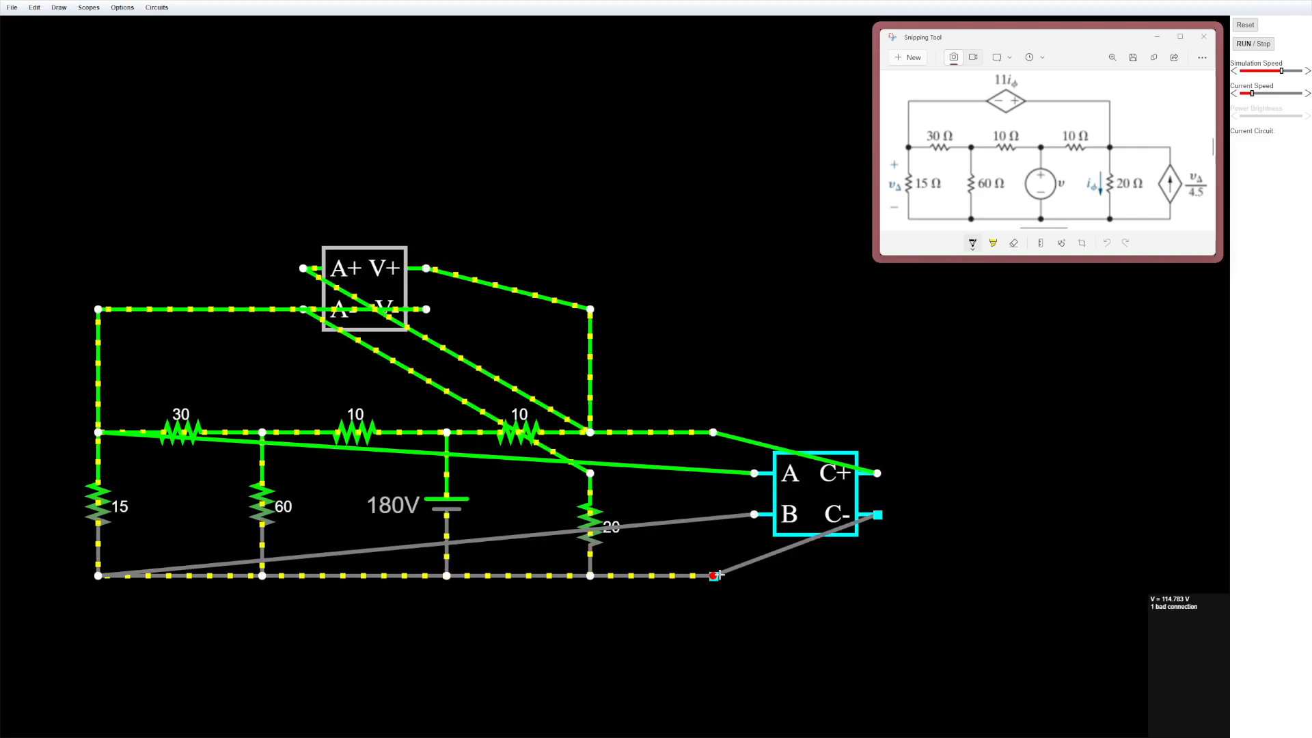
- Set the VCCS output function to (a-b)/4.5
{"action": "right_click", "coordinate": [812, 493]}
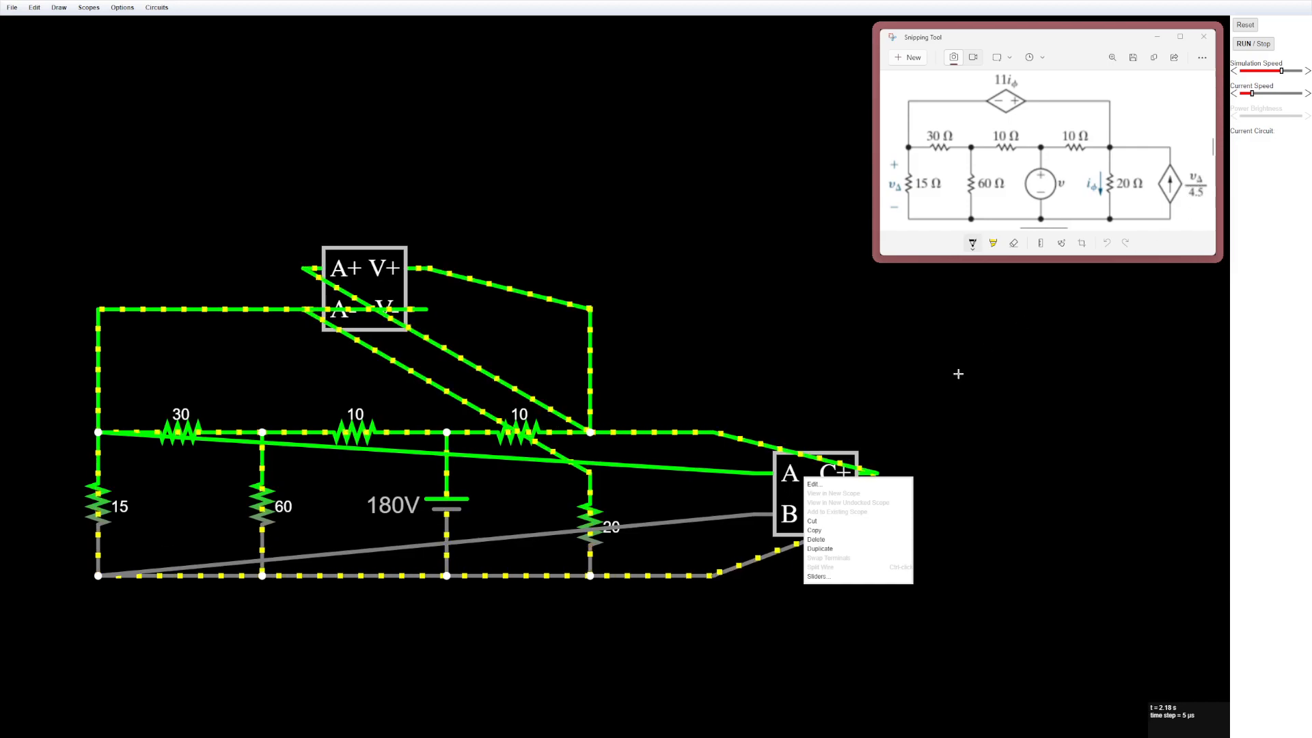
{"action": "left_click", "coordinate": [813, 483]}
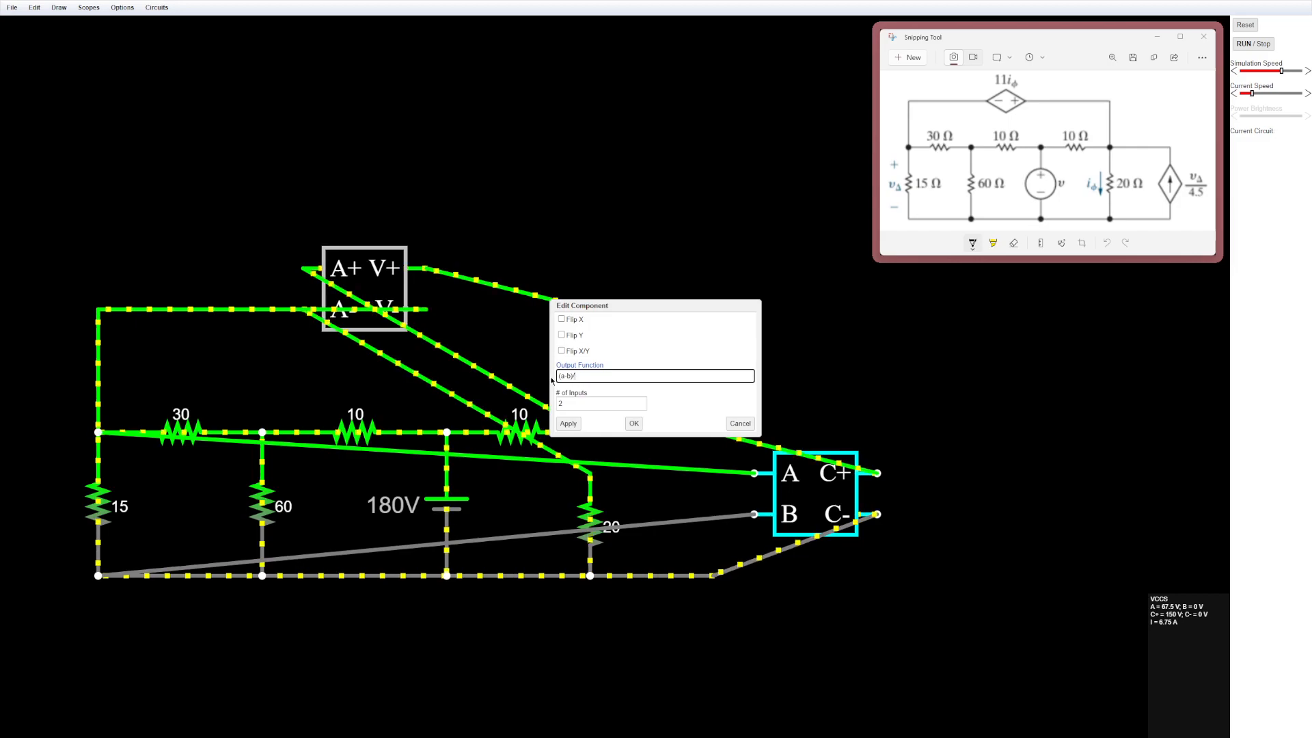
{"action": "type", "text": "/4.5"}
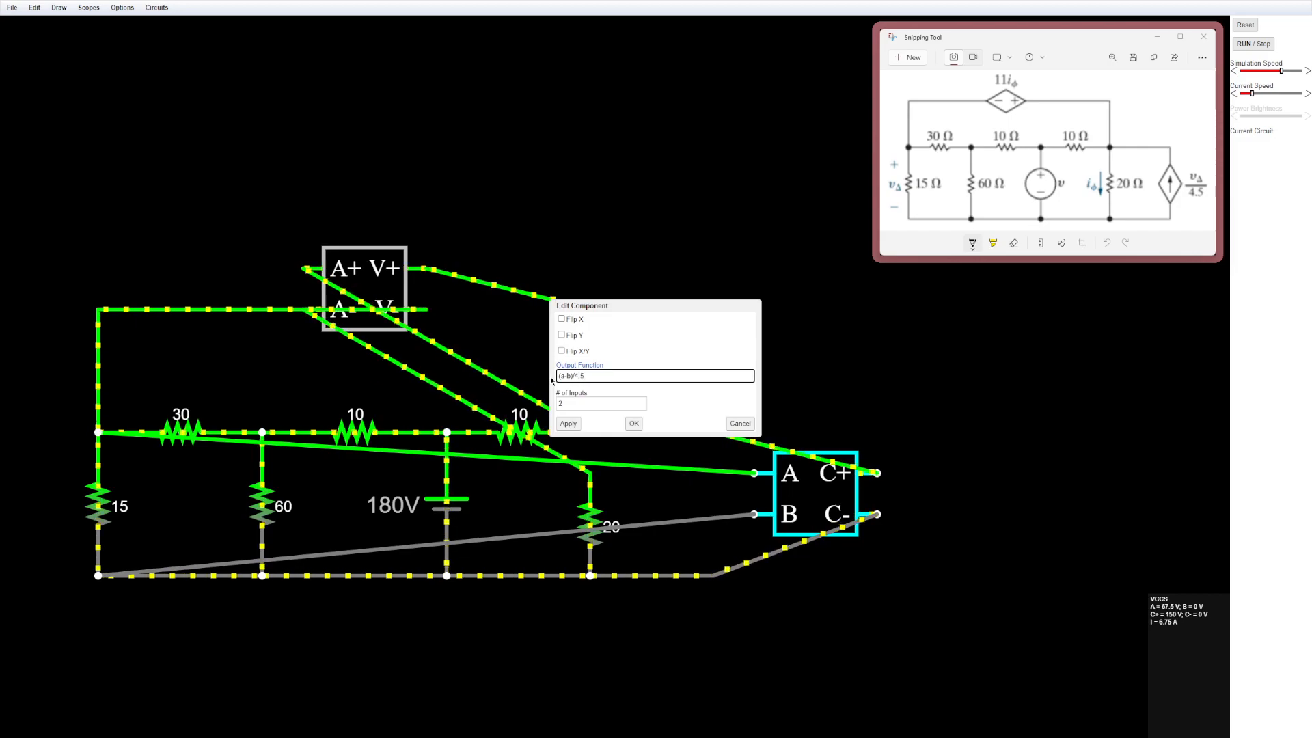
{"action": "left_click", "coordinate": [633, 422]}
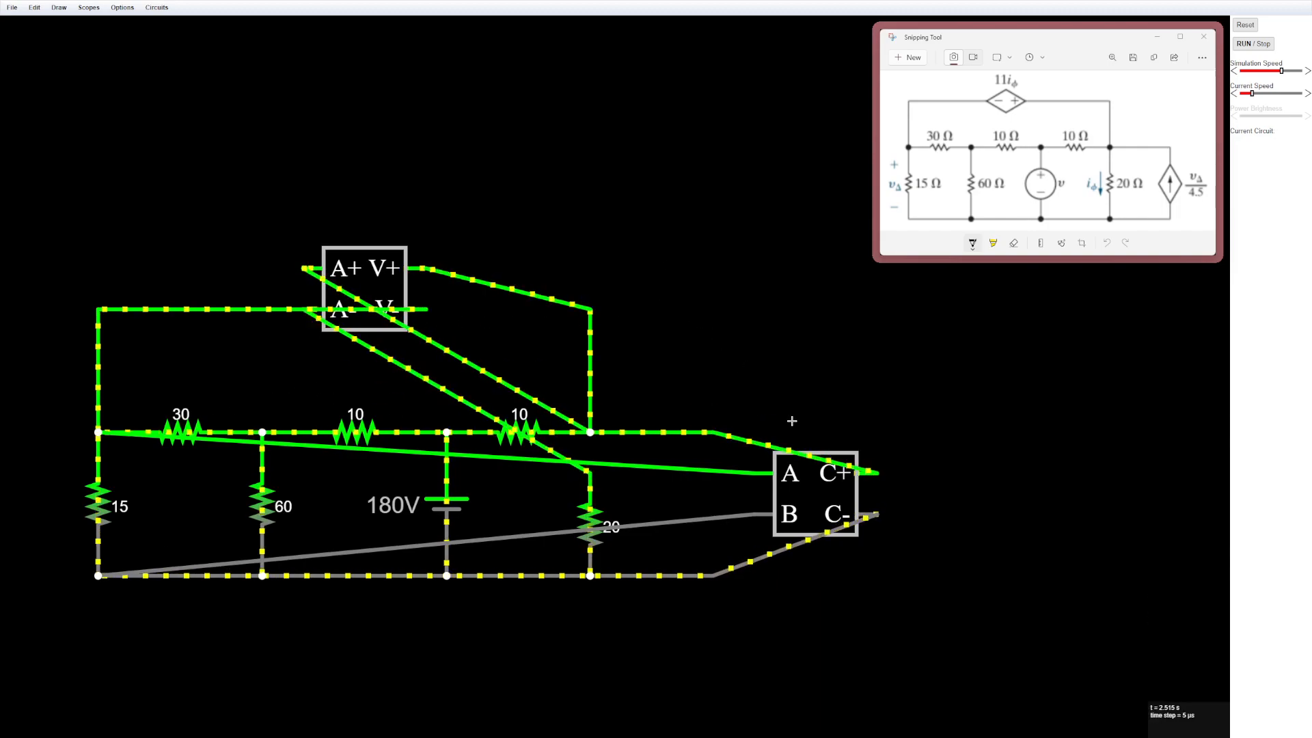
{"action": "left_click", "coordinate": [364, 289]}
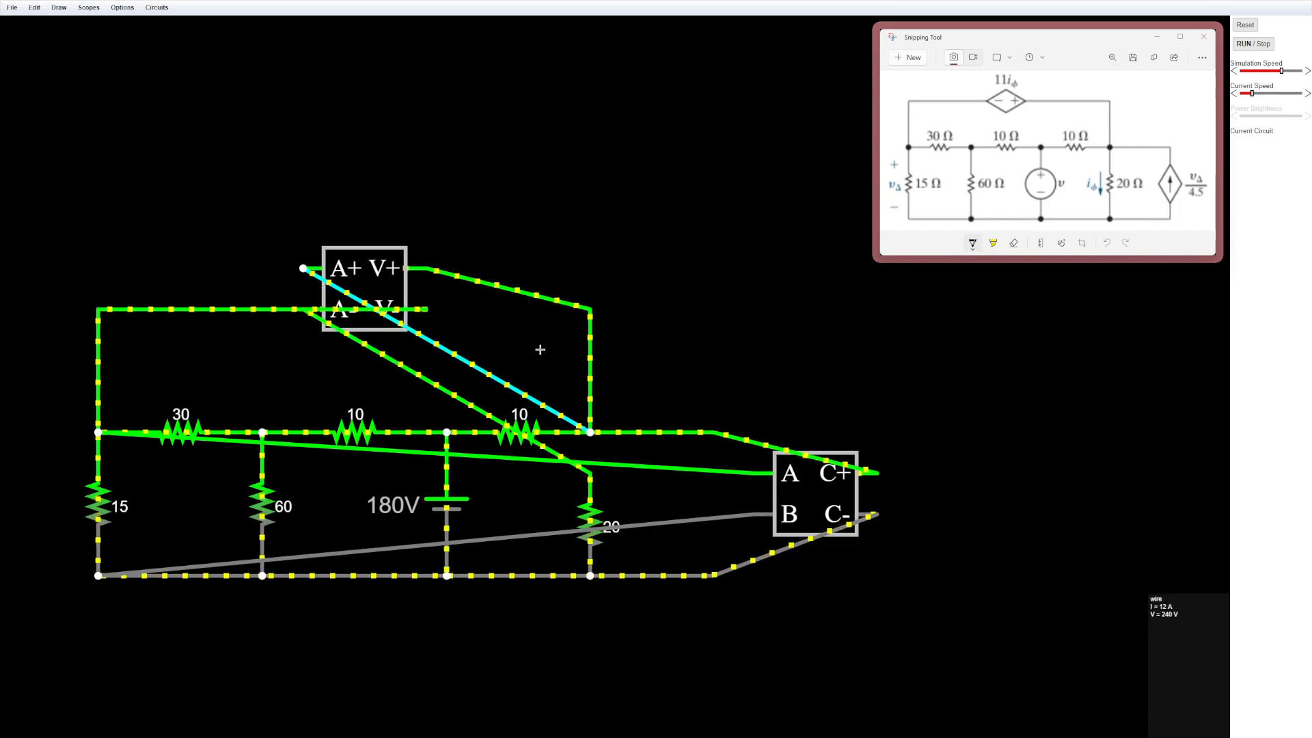
{"action": "left_click", "coordinate": [361, 288]}
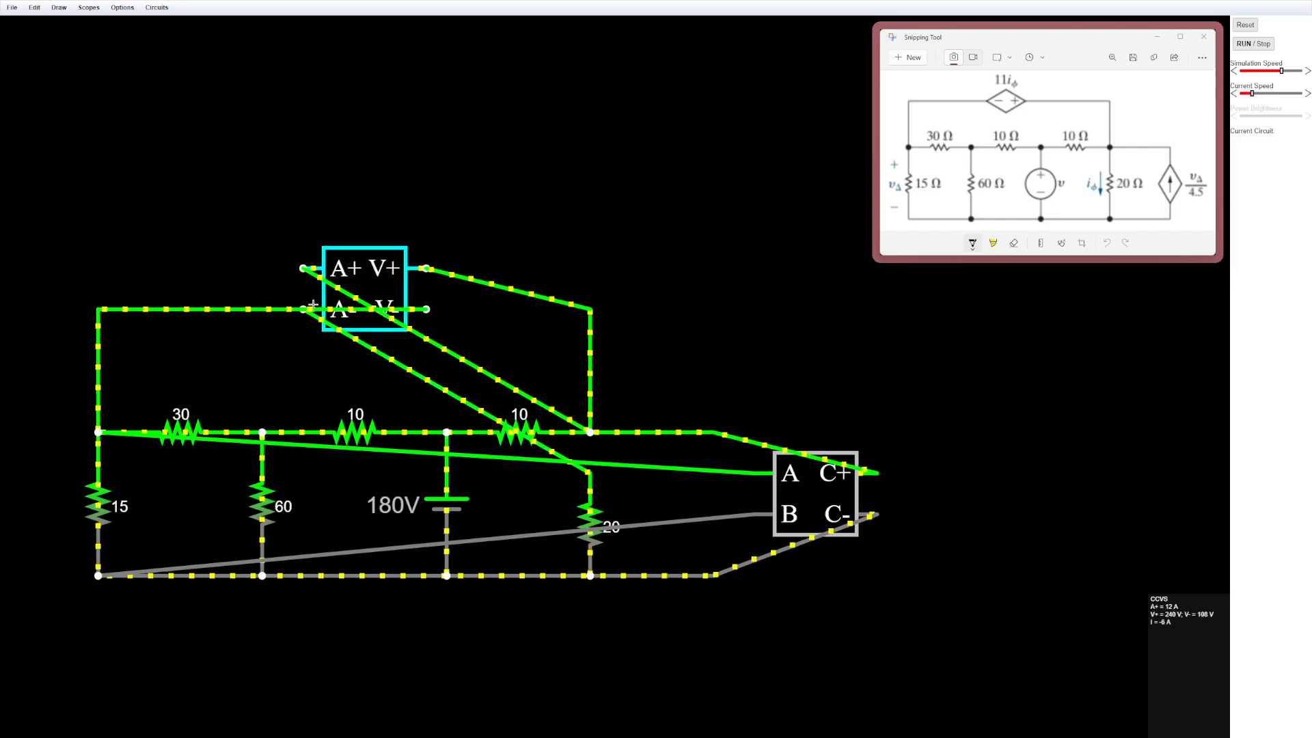